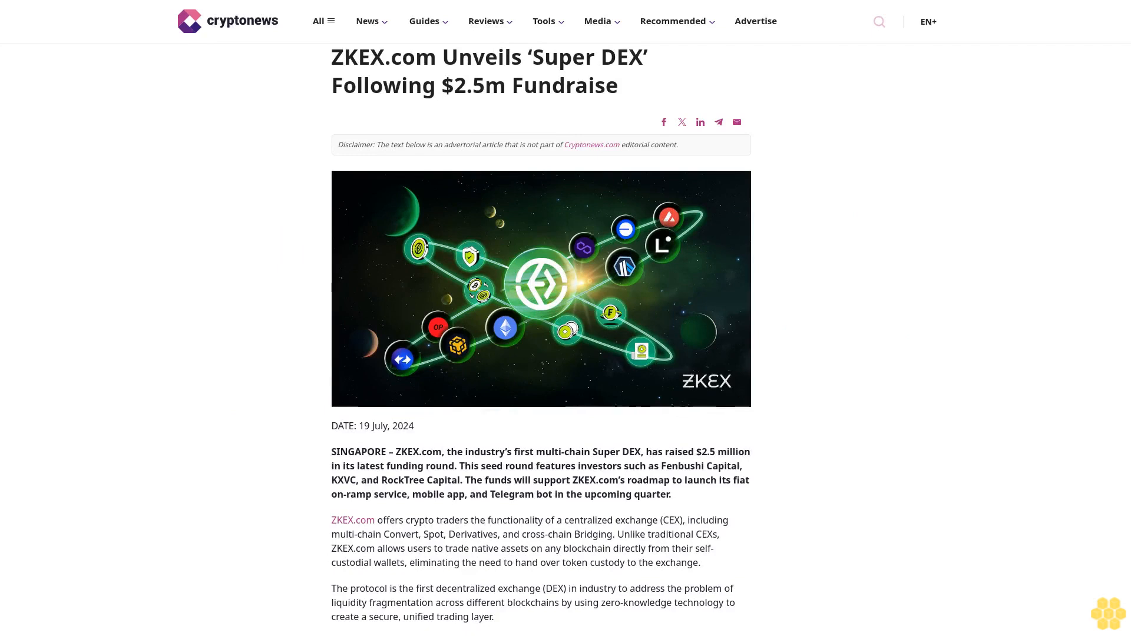
scroll(down, 3)
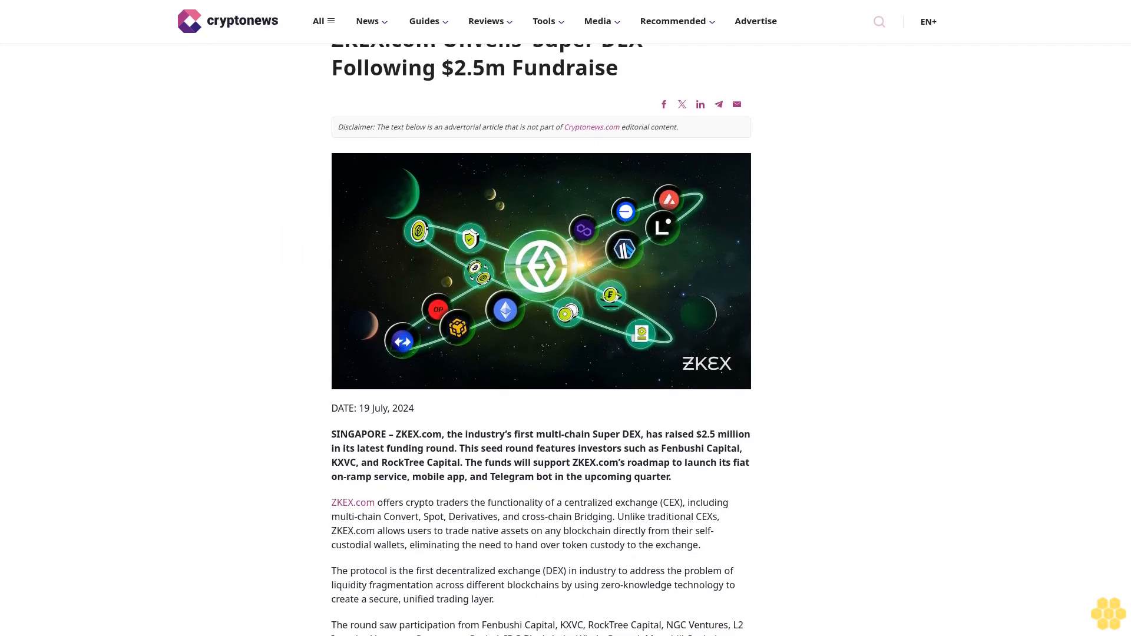
scroll(down, 3)
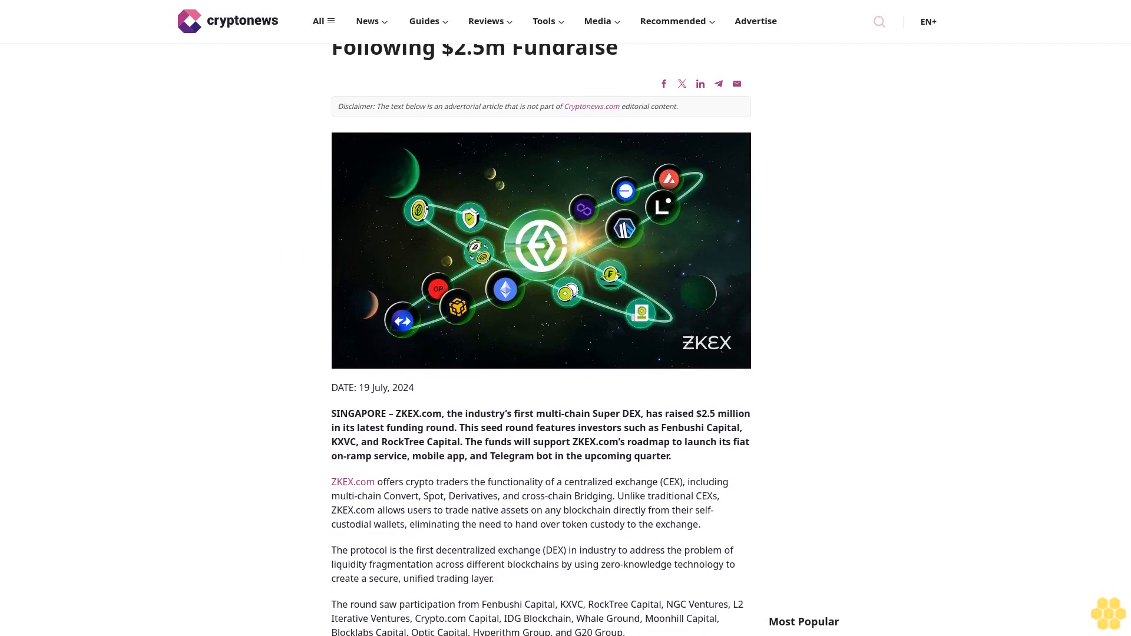
scroll(down, 3)
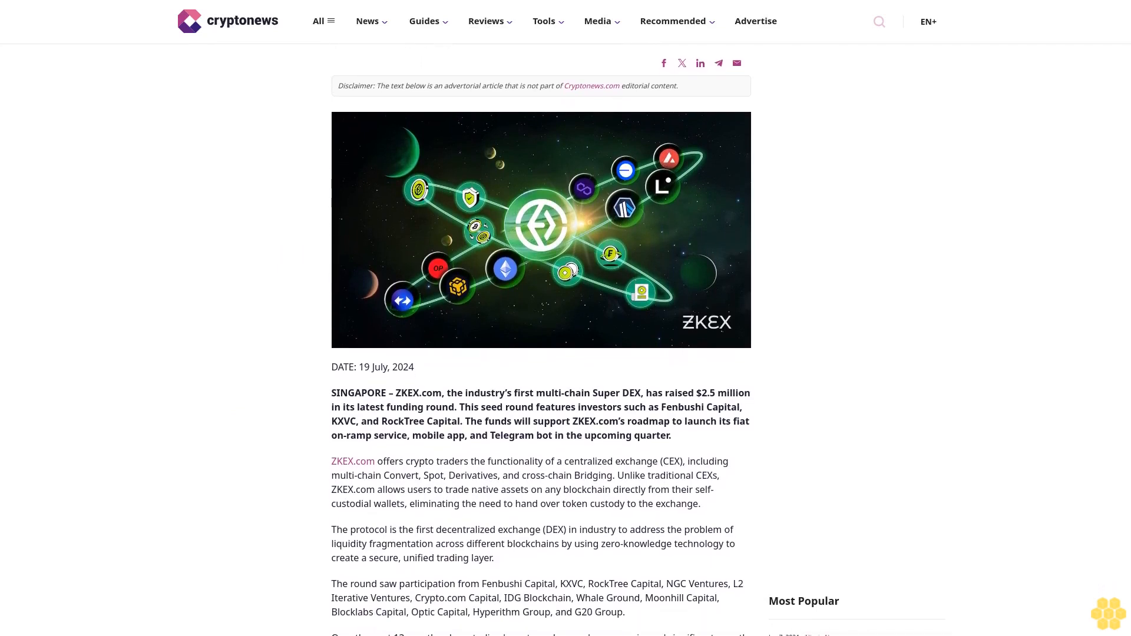
scroll(down, 3)
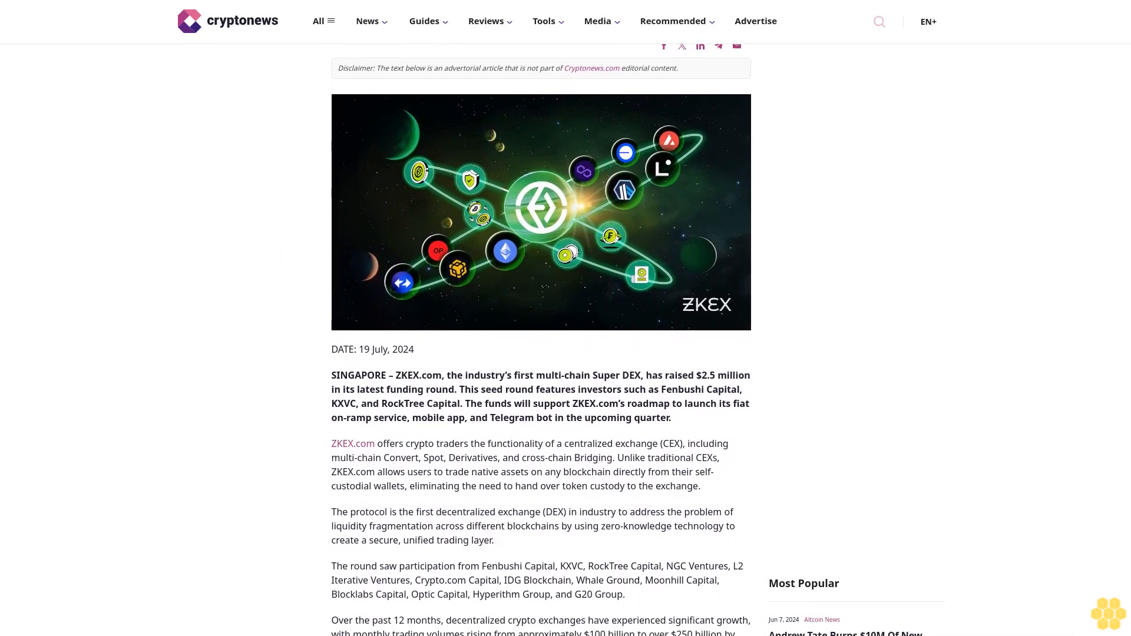
scroll(down, 3)
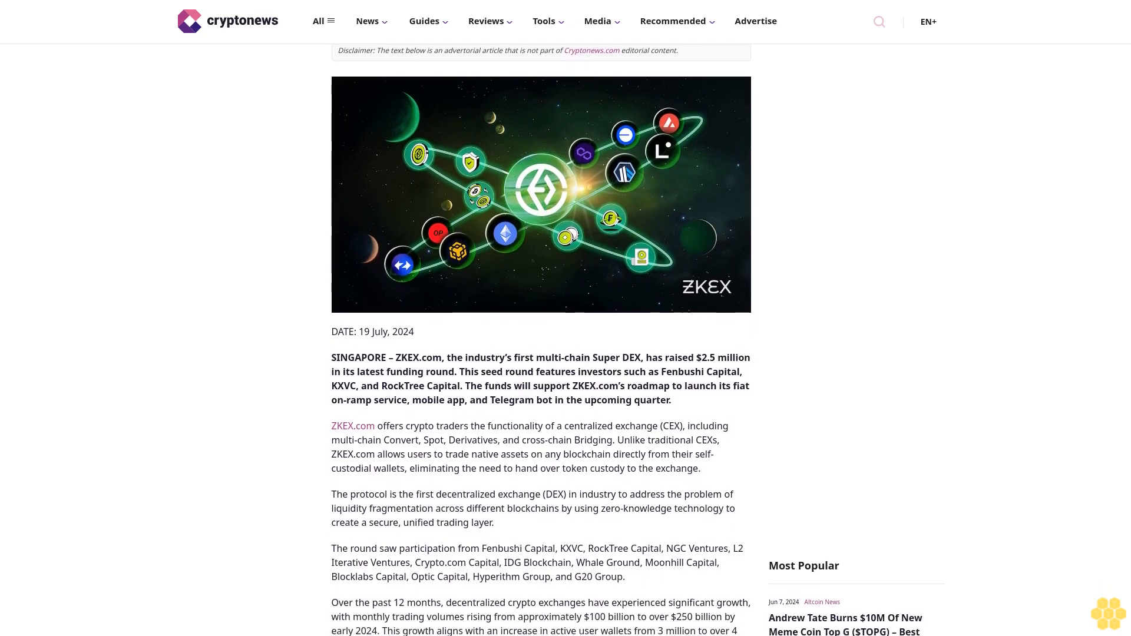
scroll(down, 3)
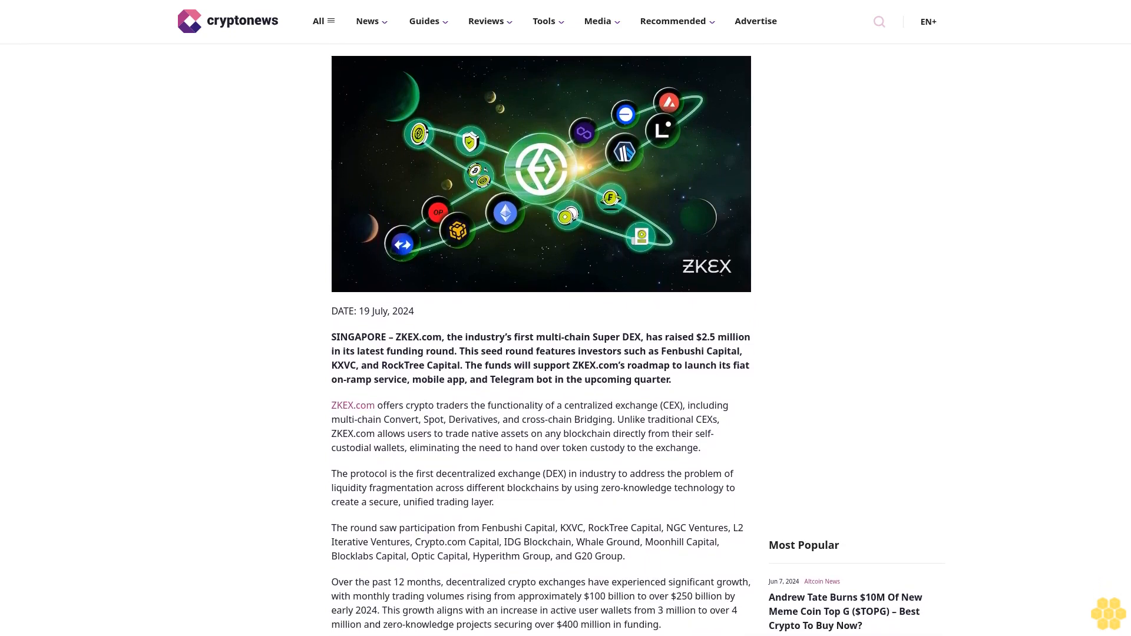
scroll(down, 3)
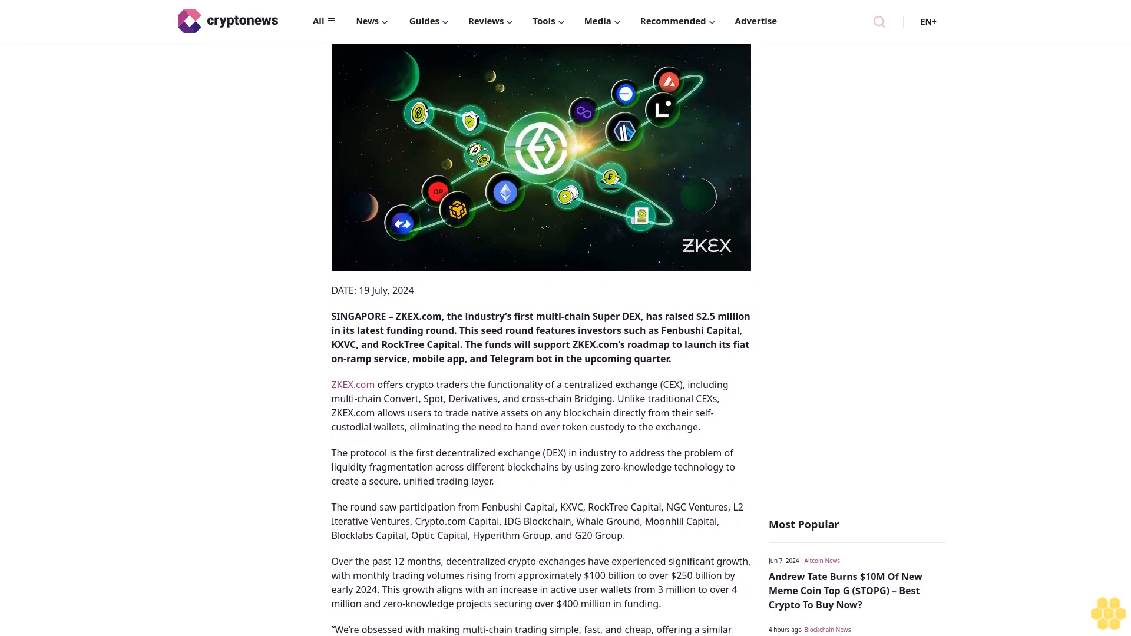
scroll(down, 3)
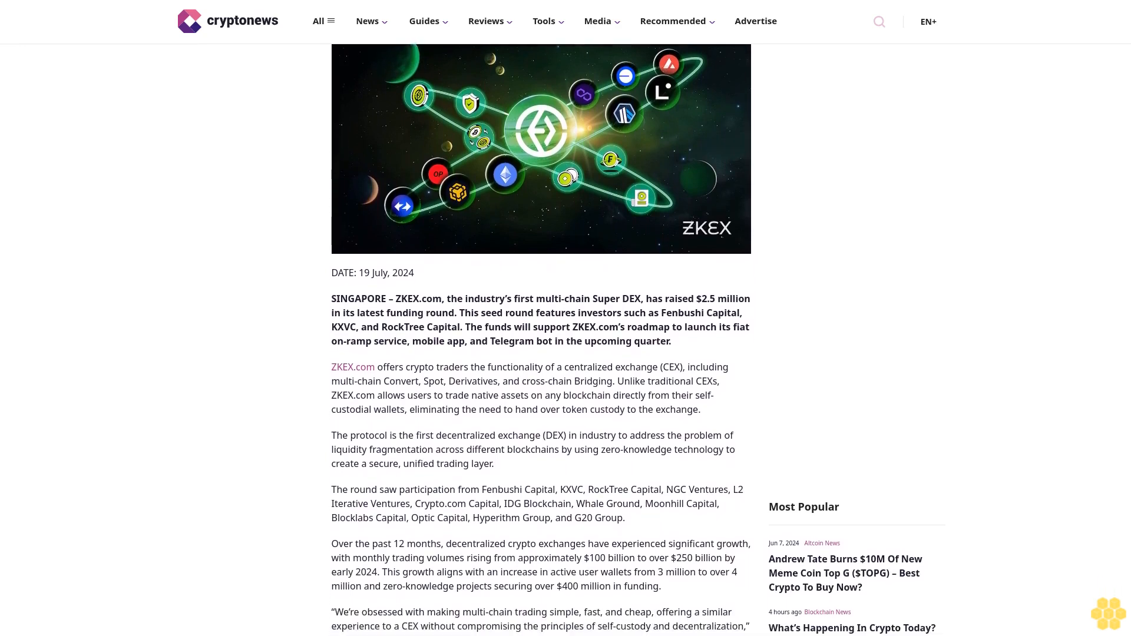
scroll(down, 3)
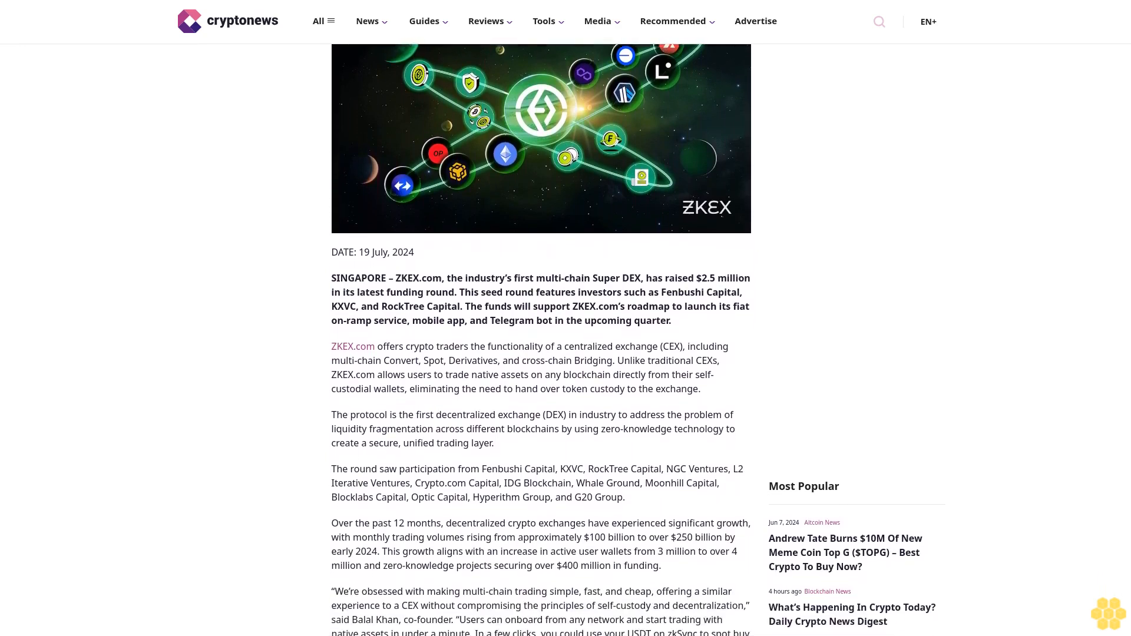
scroll(down, 3)
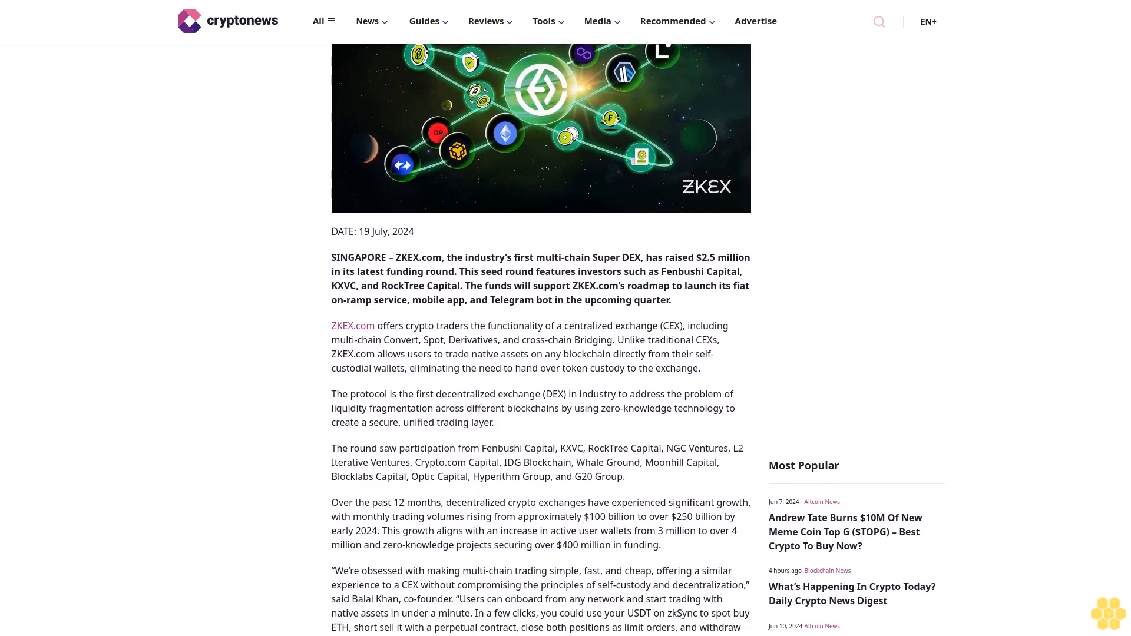
scroll(down, 3)
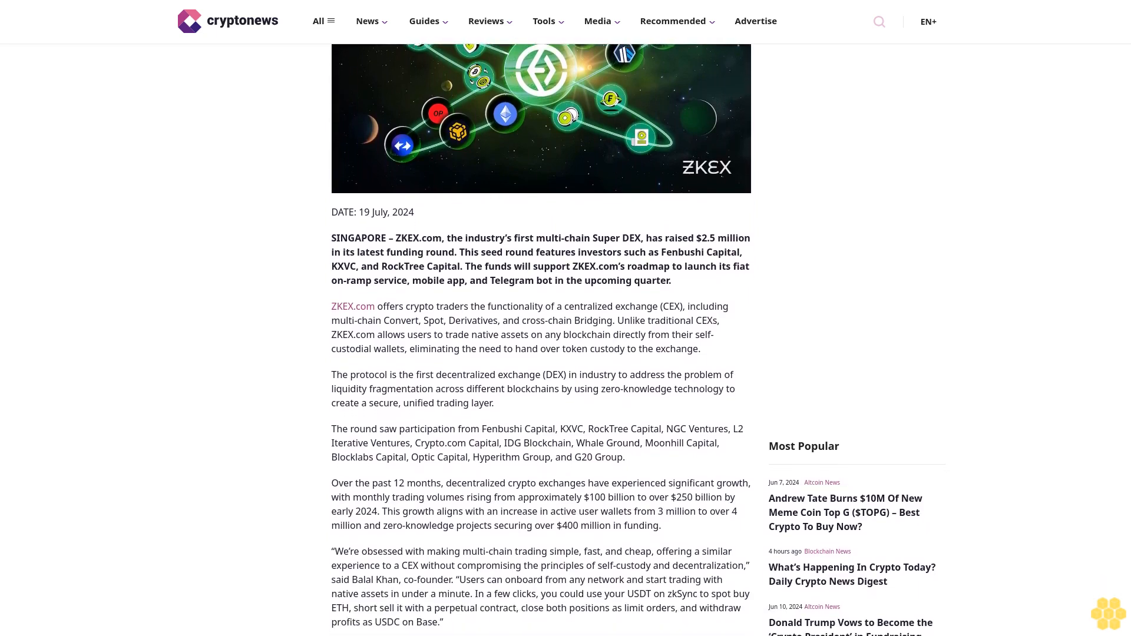
scroll(down, 3)
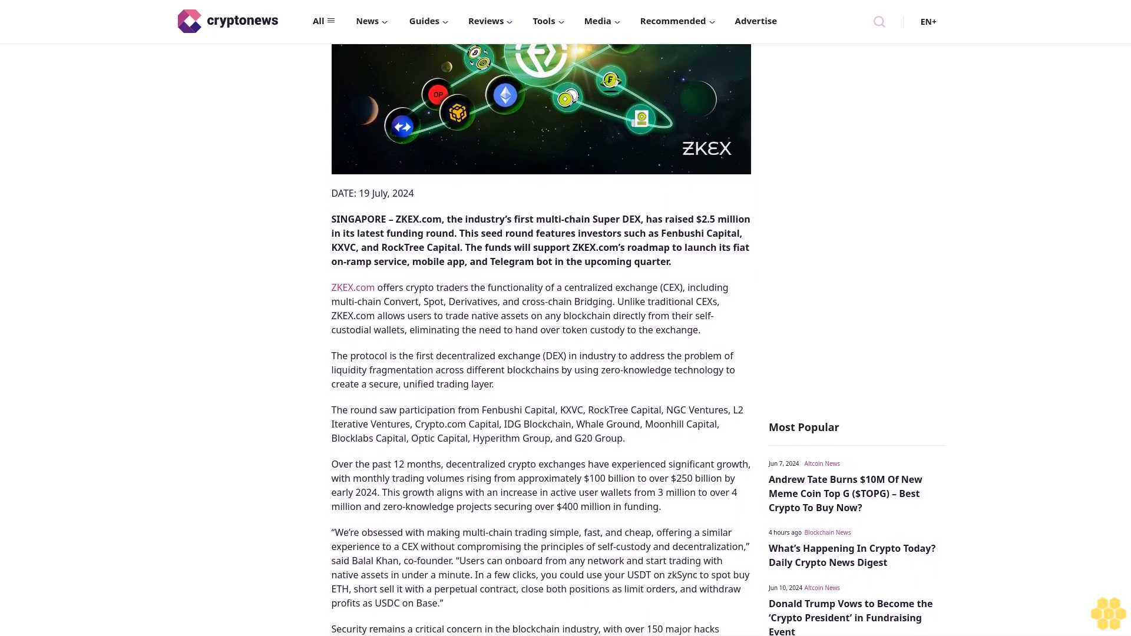
scroll(down, 3)
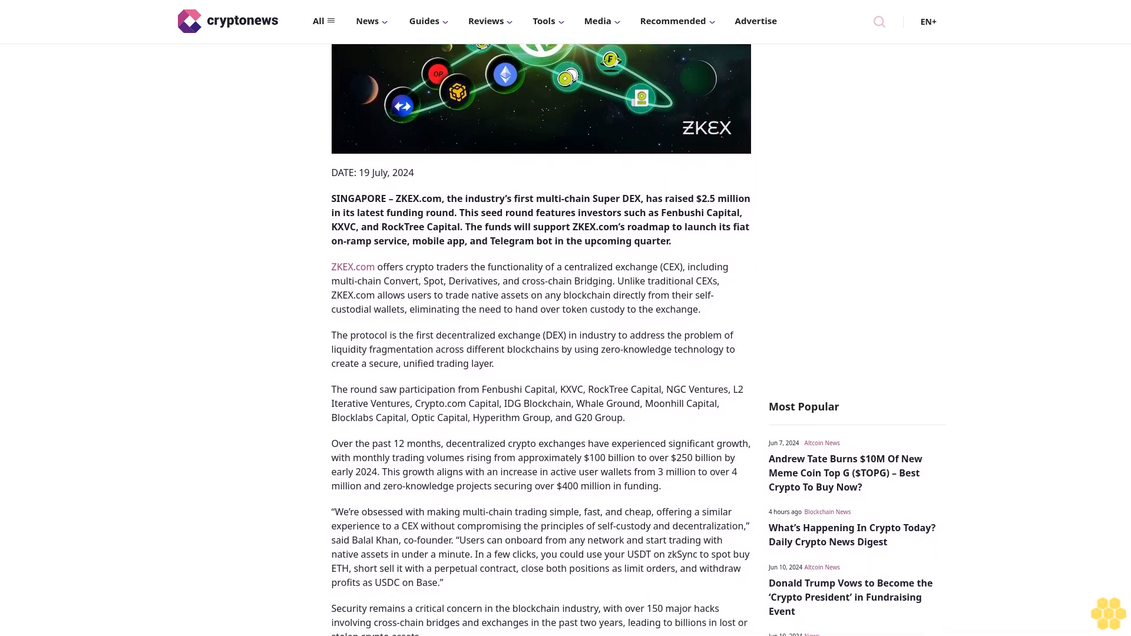
scroll(down, 3)
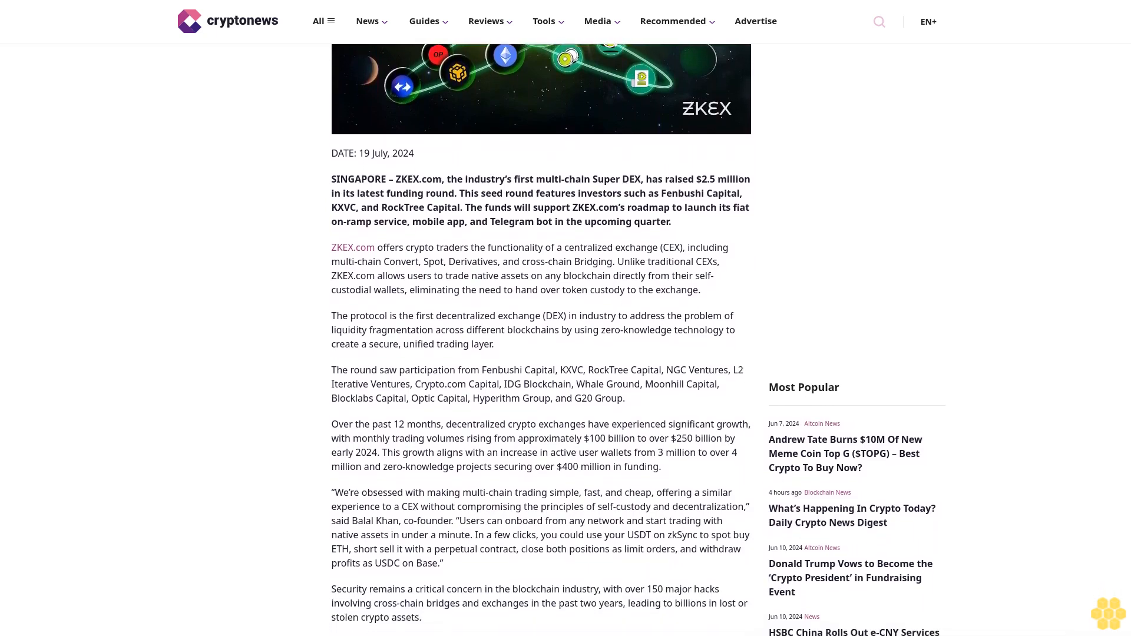
scroll(down, 3)
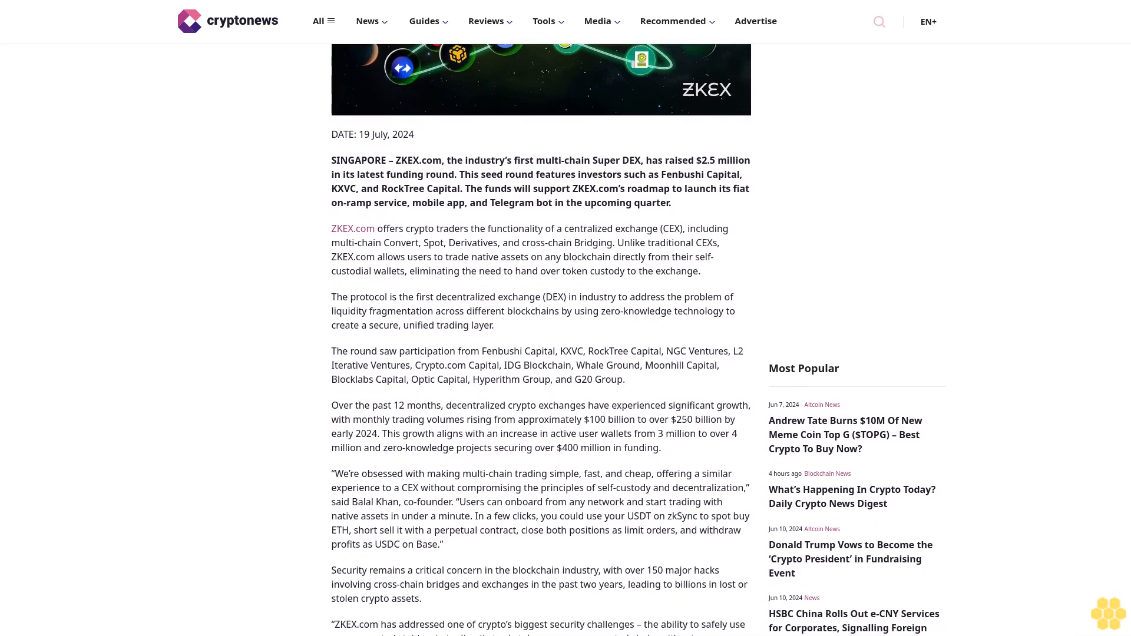
scroll(down, 3)
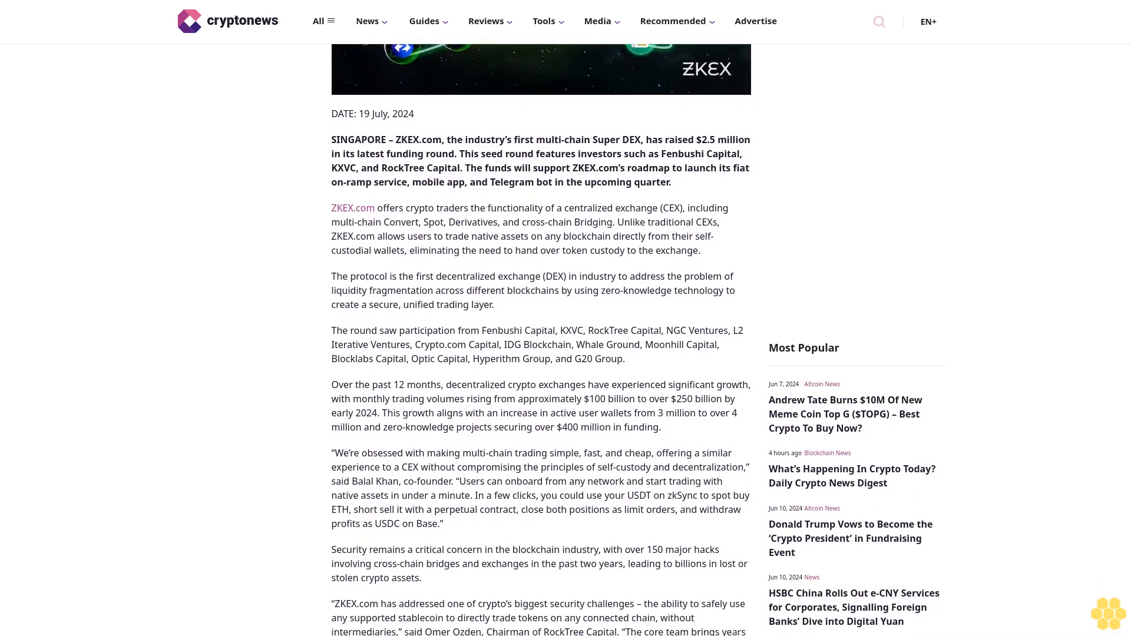
scroll(down, 3)
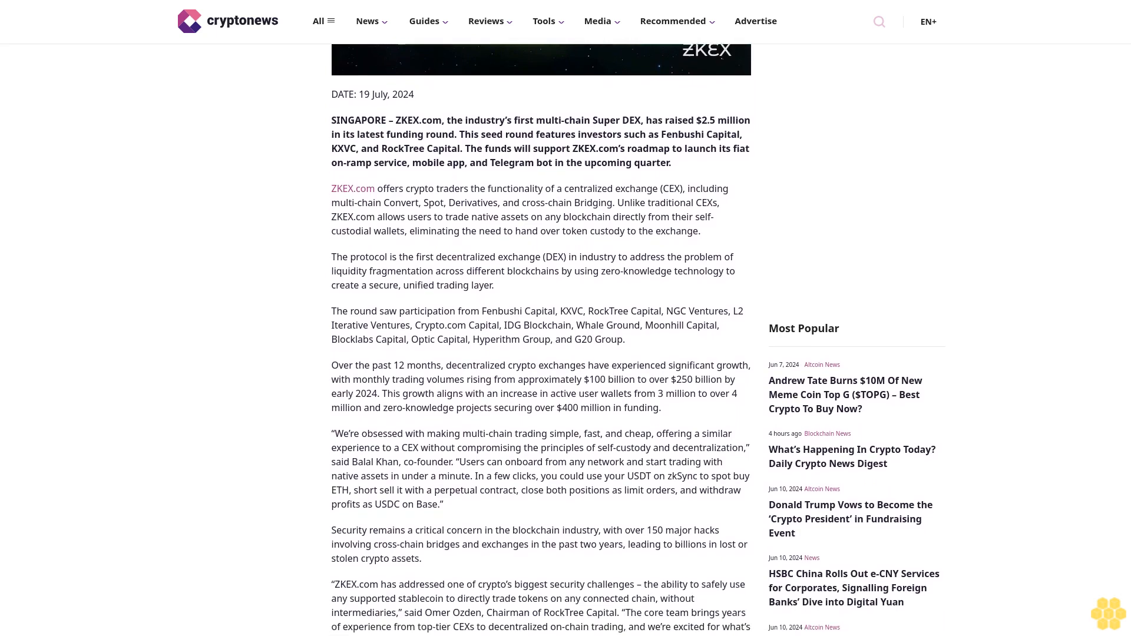
scroll(down, 3)
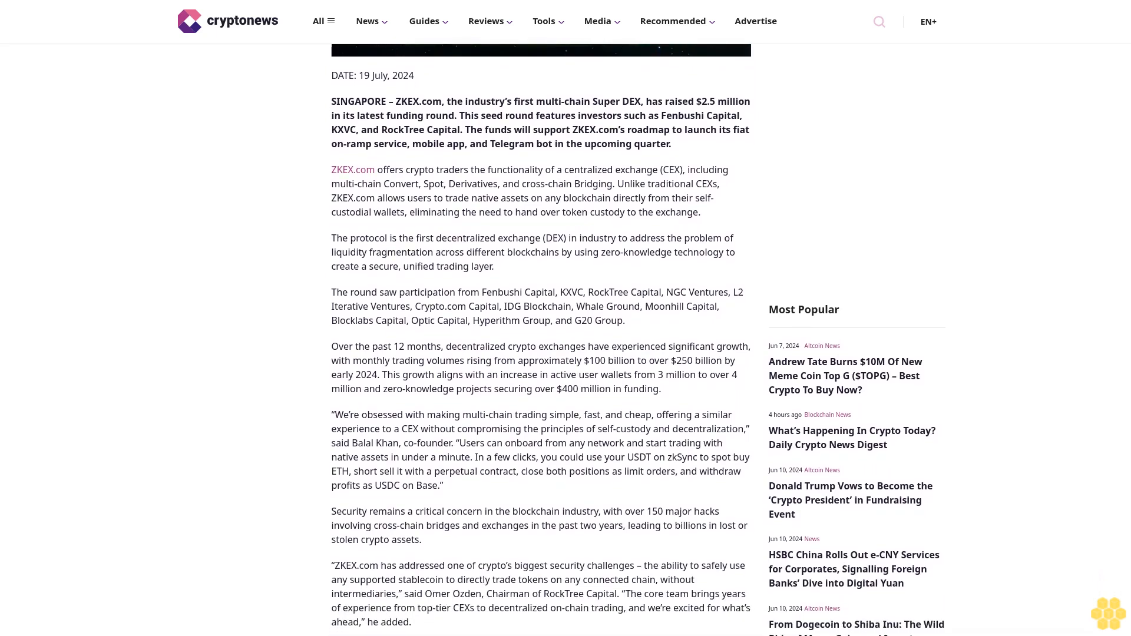
scroll(down, 3)
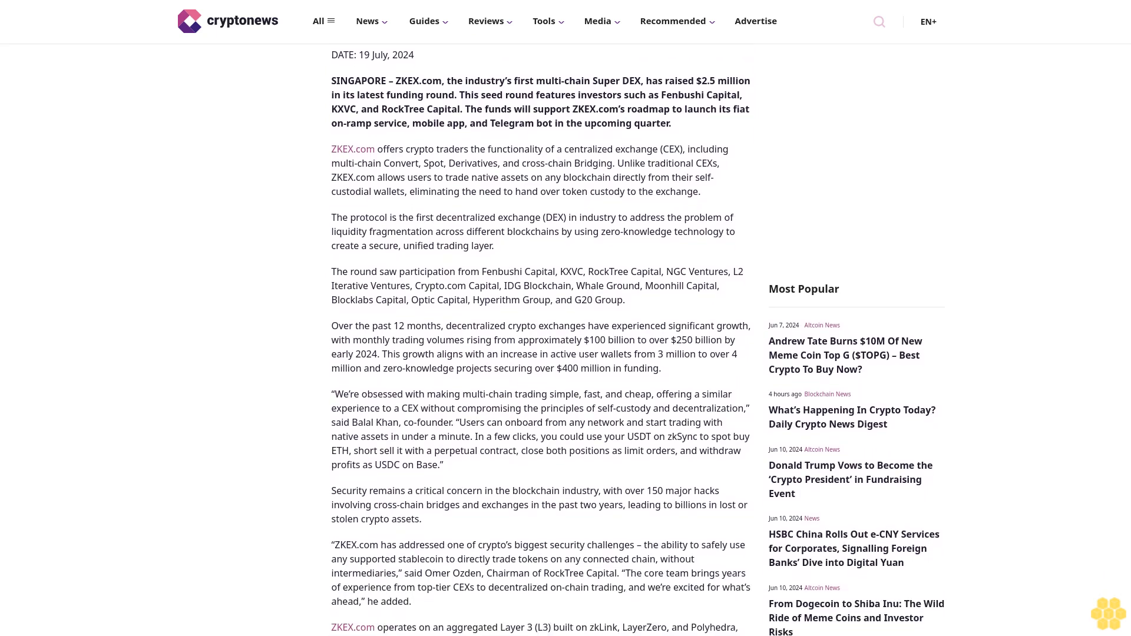
scroll(down, 3)
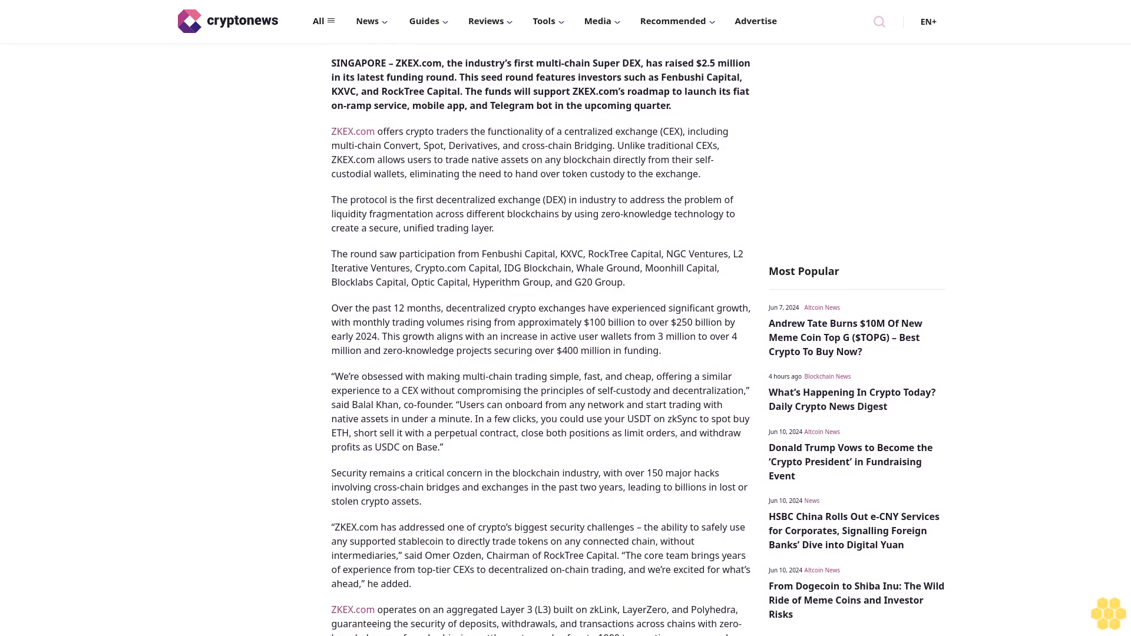
scroll(down, 3)
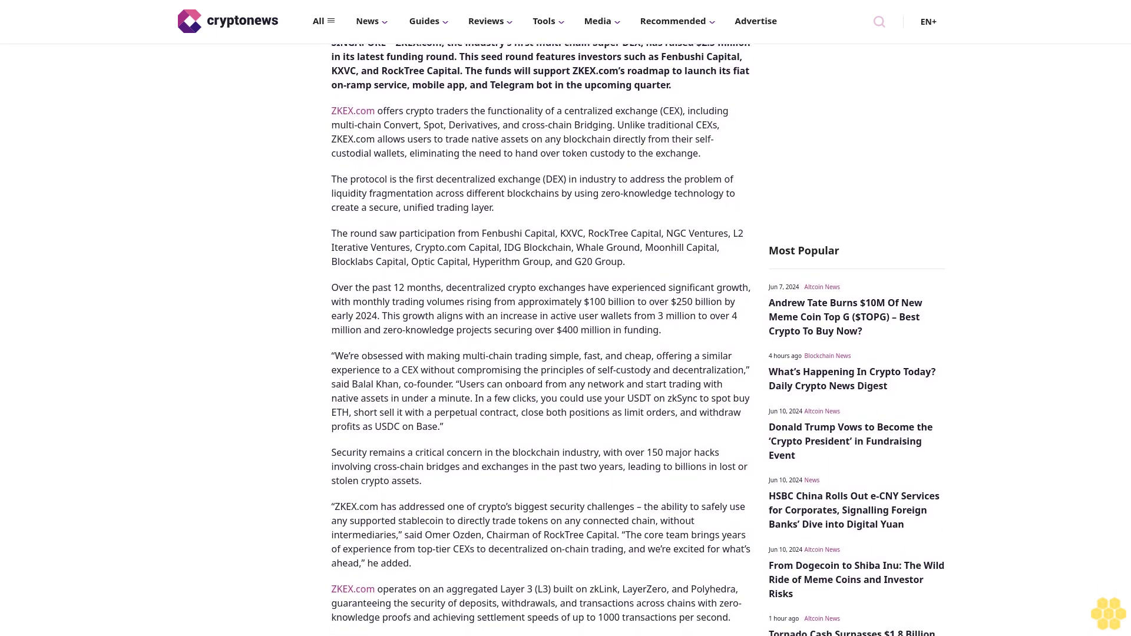
scroll(down, 3)
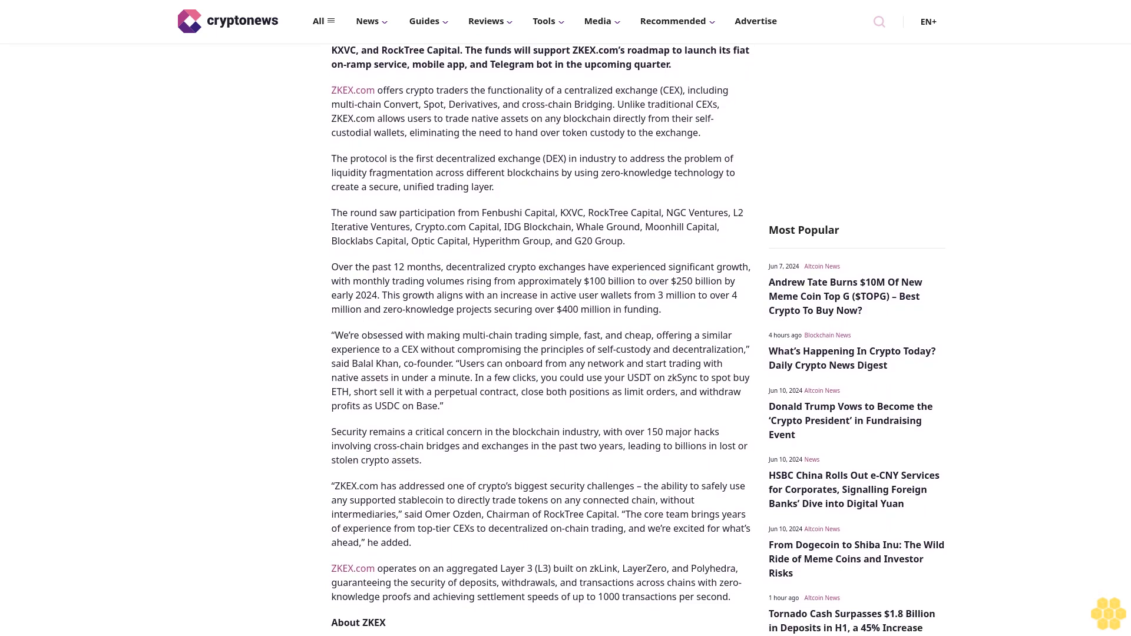
scroll(down, 3)
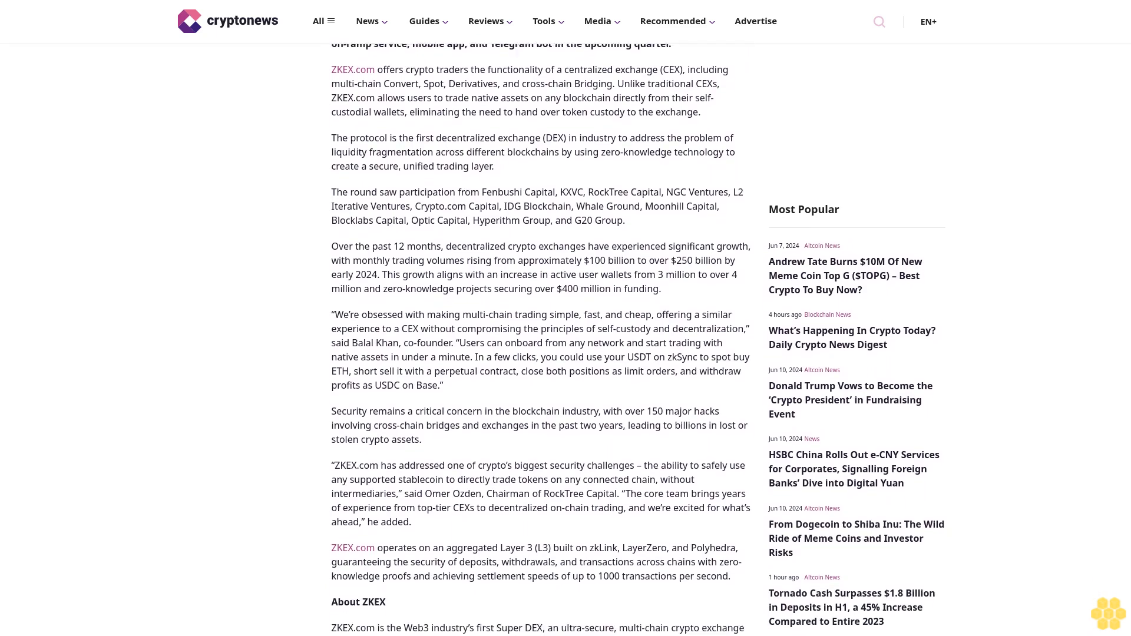
scroll(down, 3)
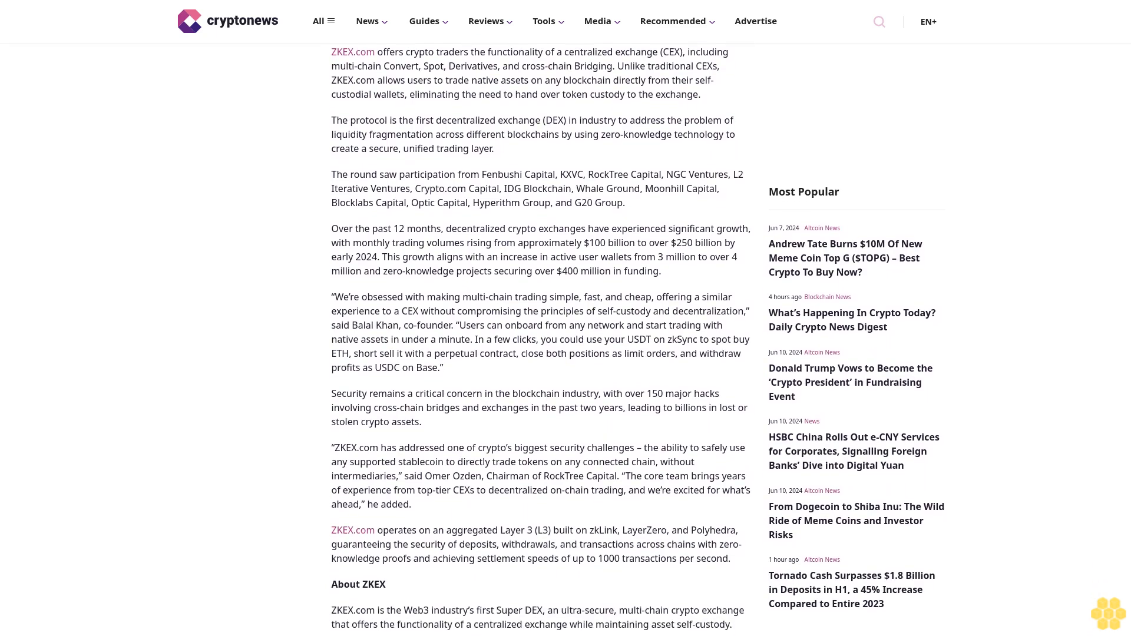
scroll(down, 3)
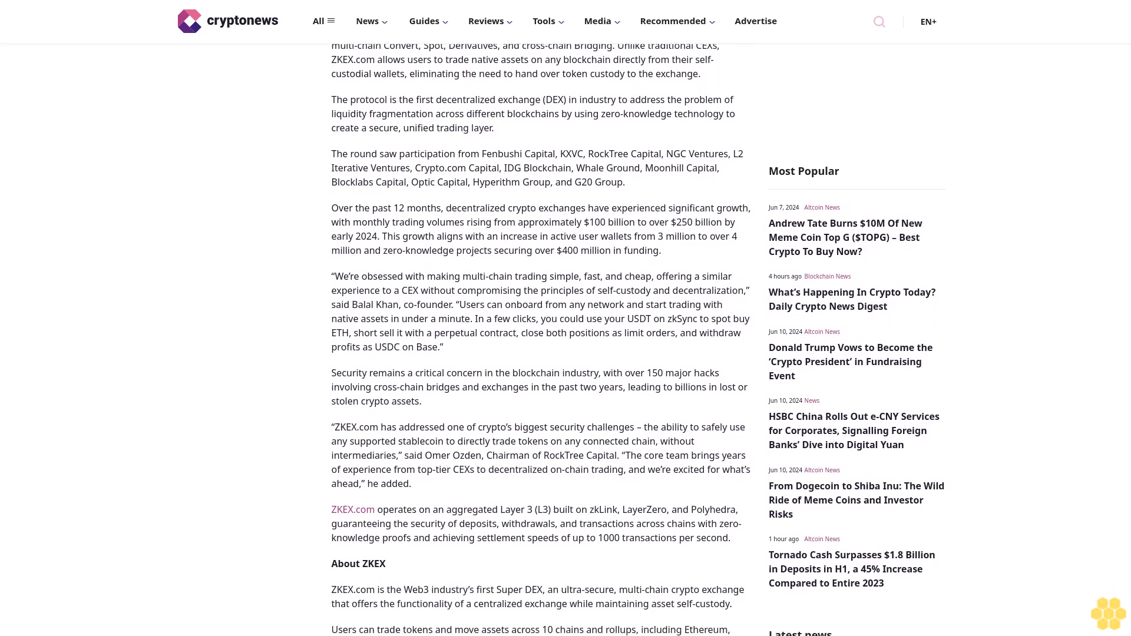
scroll(down, 3)
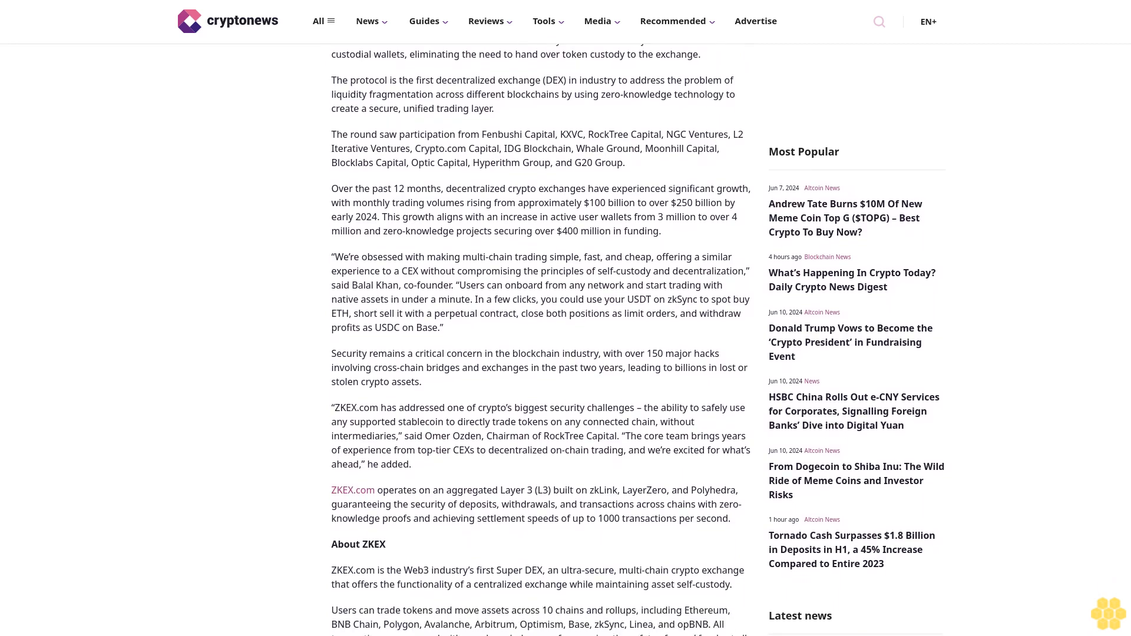
scroll(down, 3)
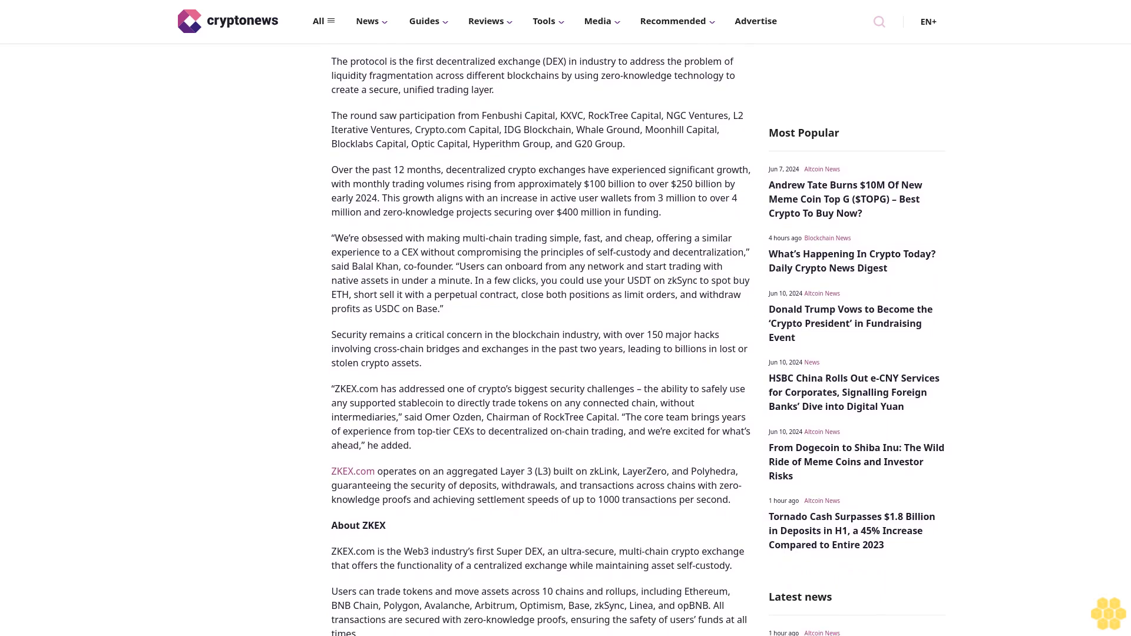
scroll(down, 3)
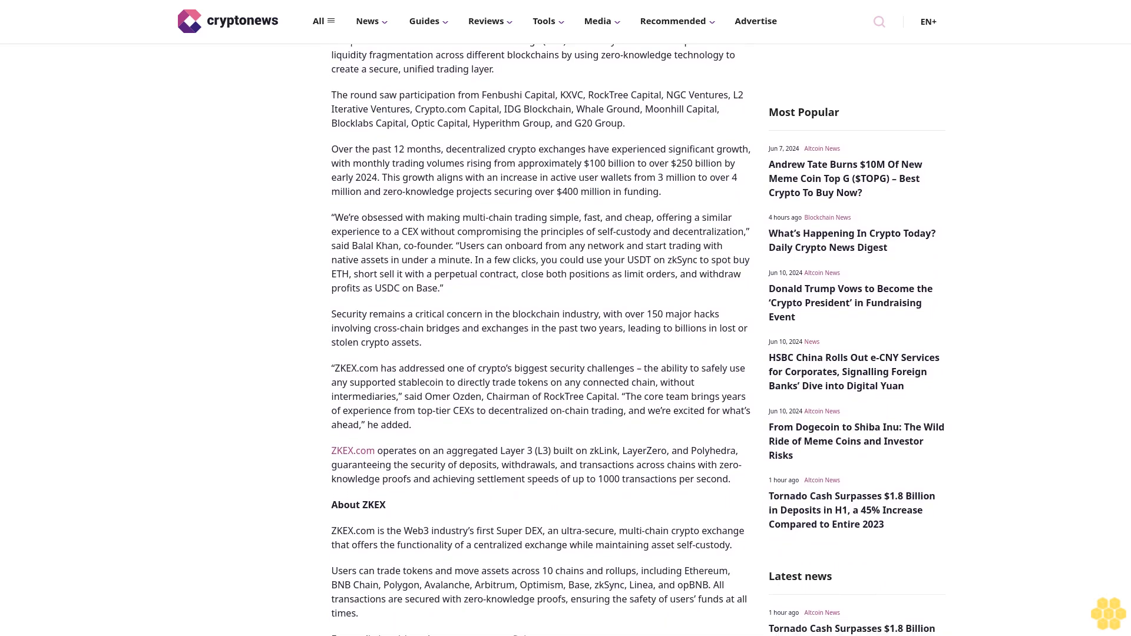
scroll(down, 3)
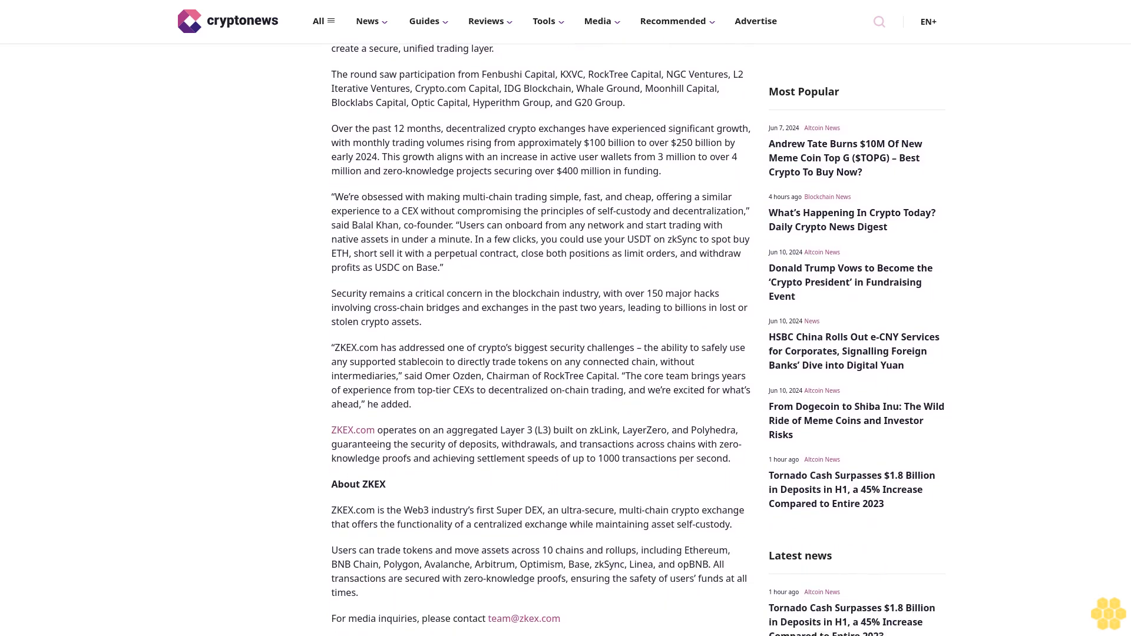
scroll(down, 3)
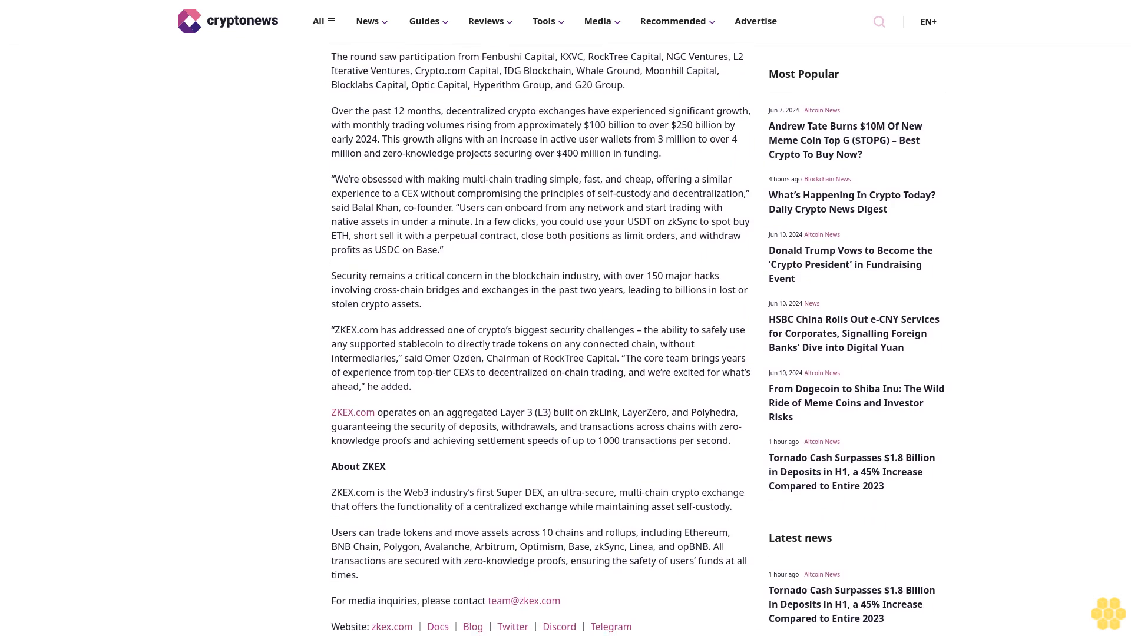
scroll(down, 3)
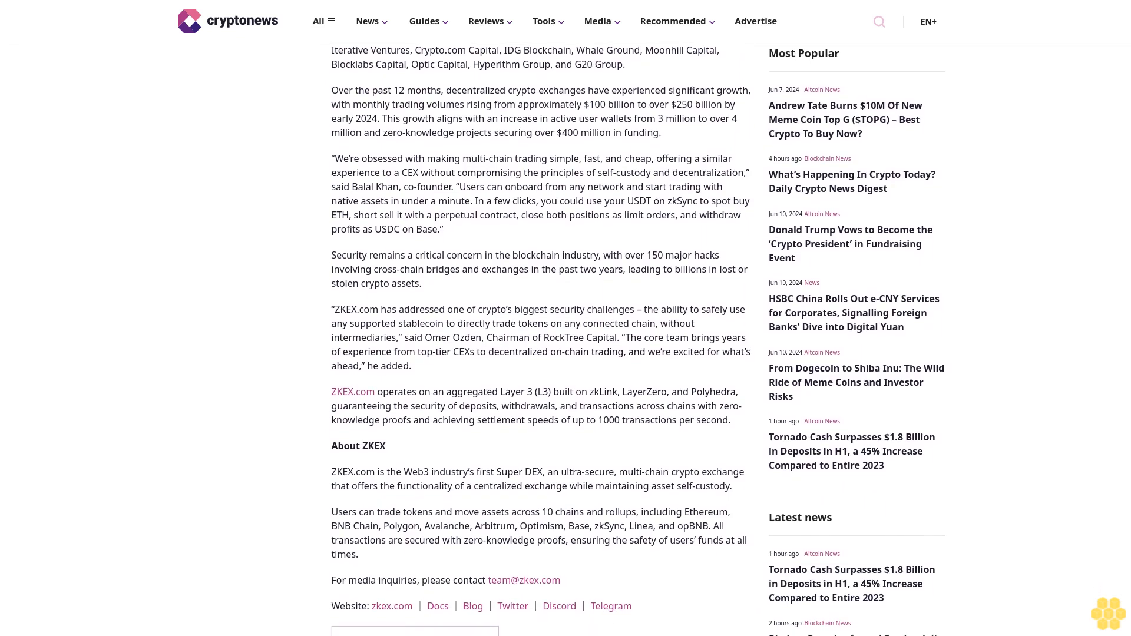
scroll(down, 3)
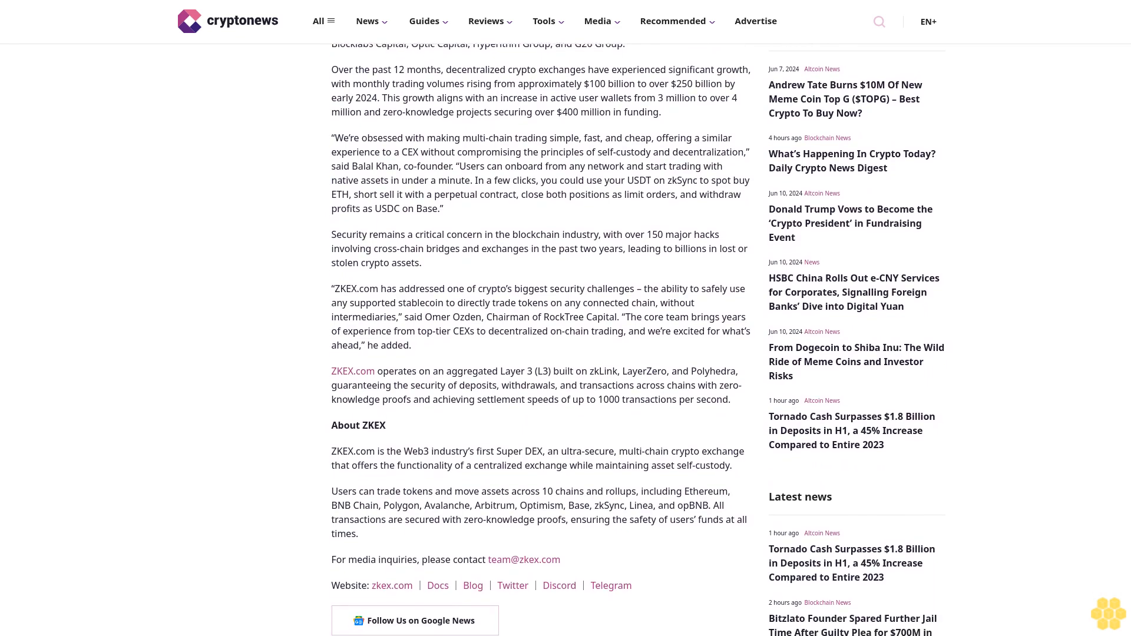
scroll(down, 3)
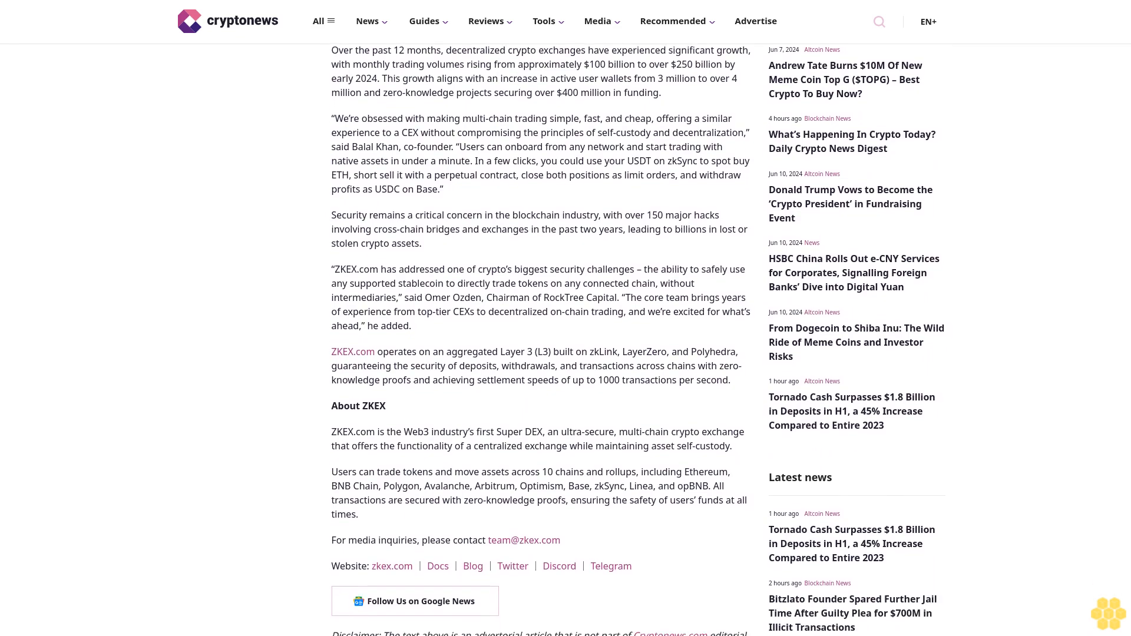
scroll(down, 3)
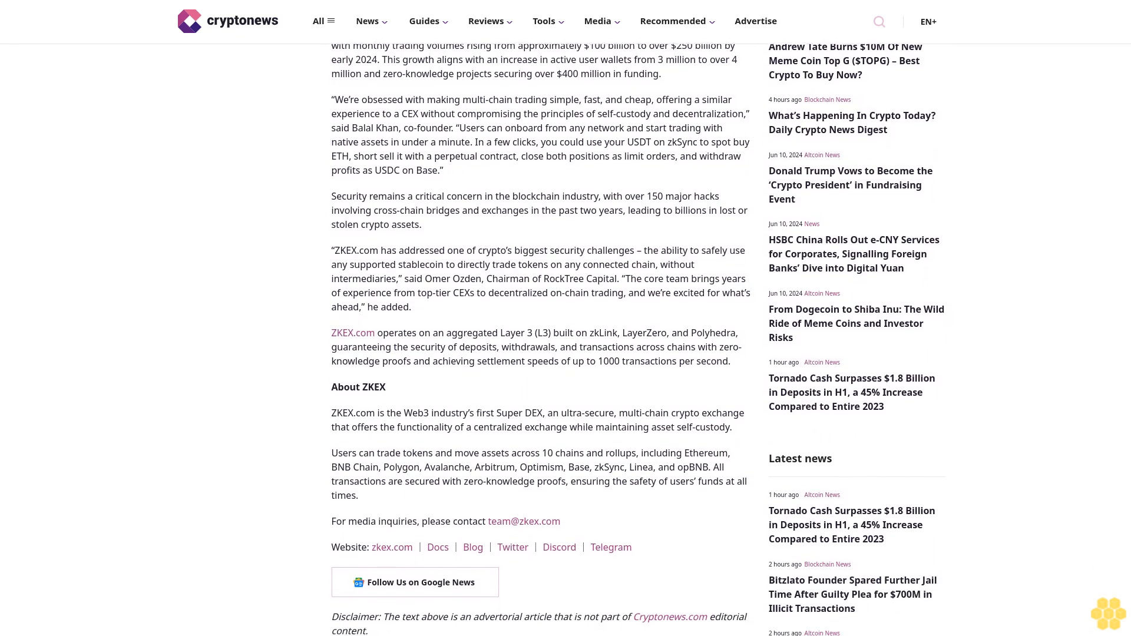
scroll(down, 3)
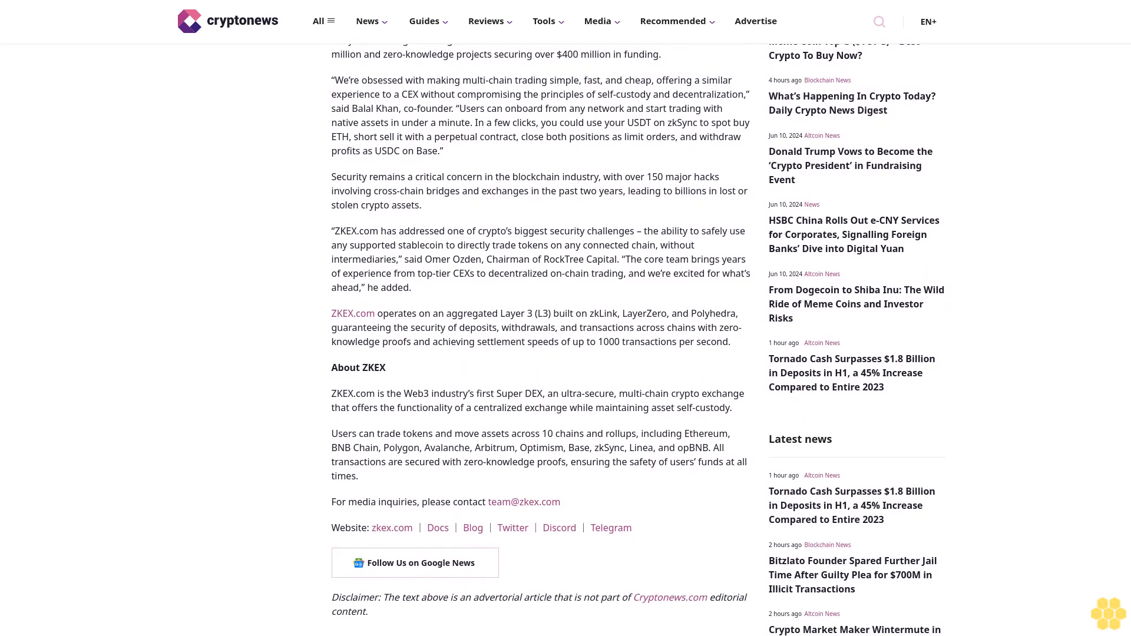